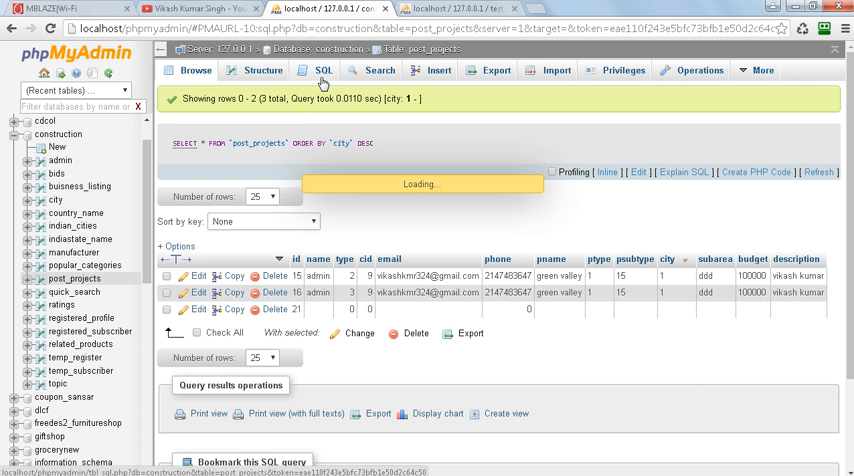
# Step: Edit the post_projects query to SELECT id,name,phone after checking column names in Browse
pyautogui.click(321, 70)
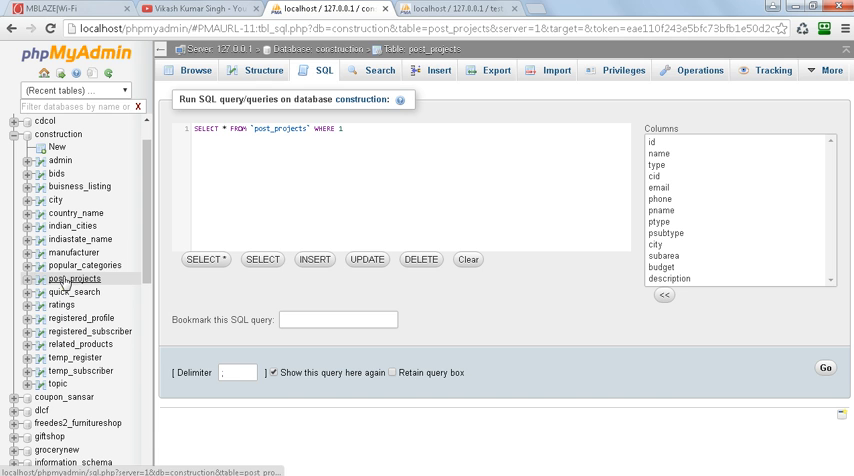
pyautogui.click(73, 278)
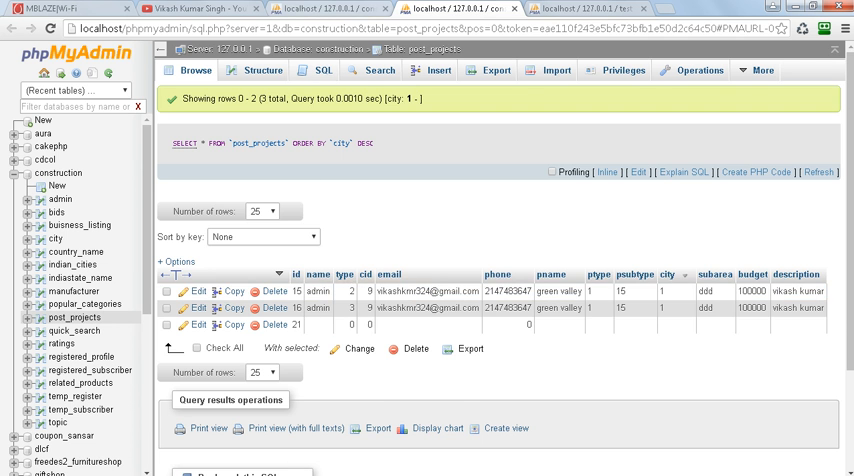
pyautogui.click(325, 70)
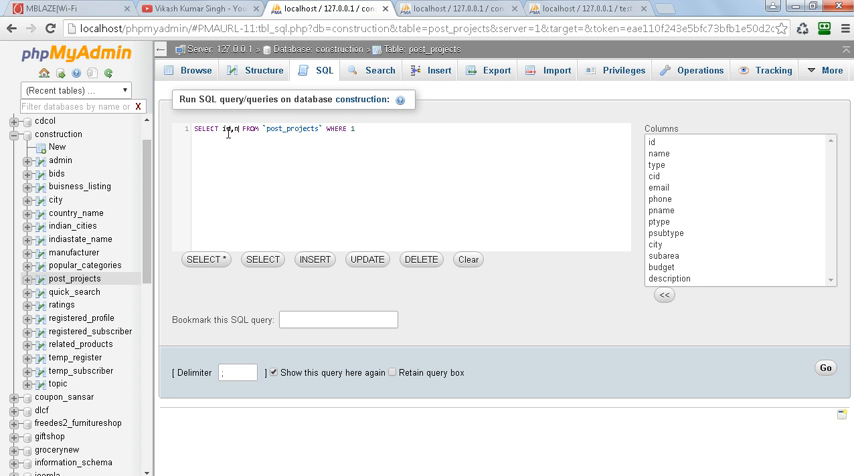
pyautogui.write('ame')
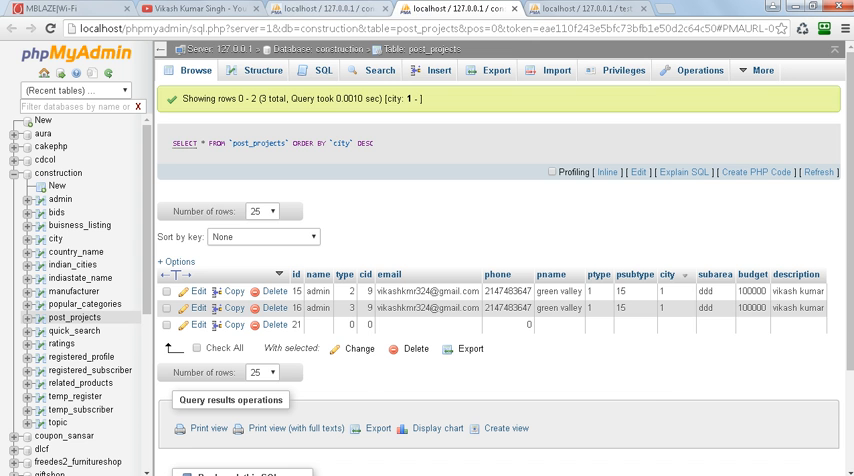
pyautogui.click(324, 70)
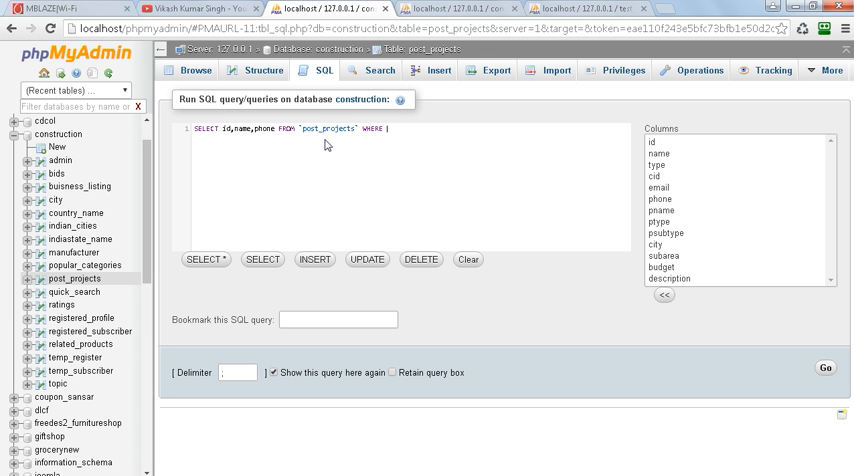
# Step: Prefix the query with CREATE VIEW `viewproj` AS, removing the WHERE 1 clause
pyautogui.press('BackSpace')
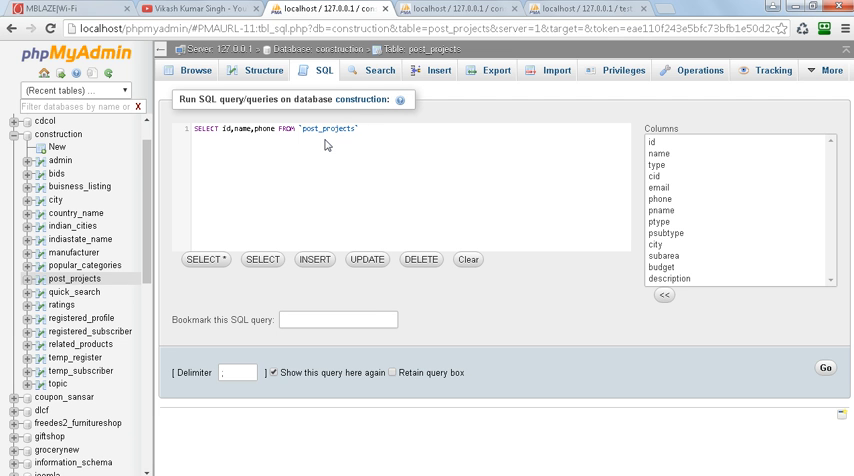
pyautogui.write('limi')
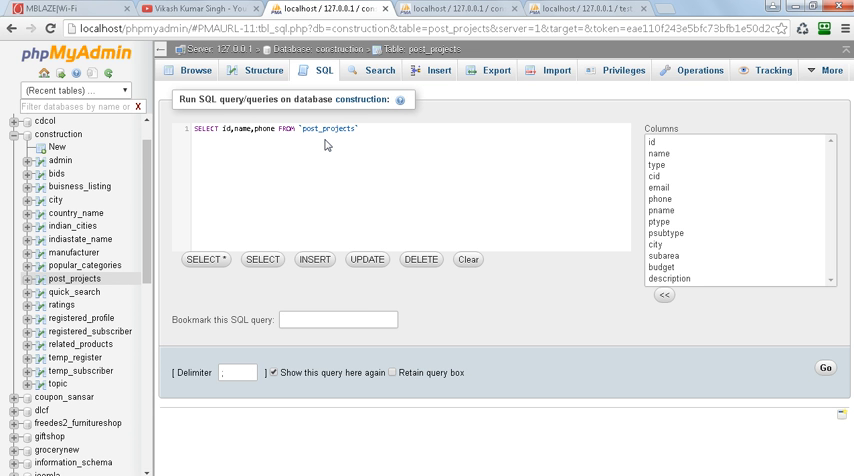
pyautogui.click(222, 128)
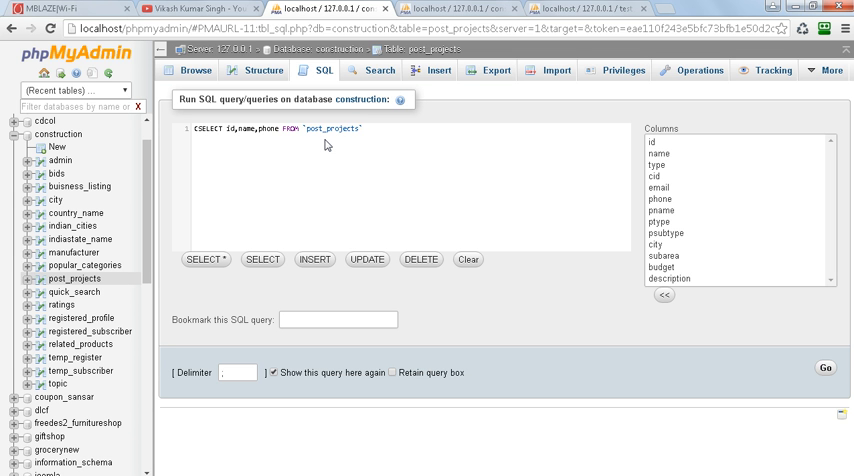
pyautogui.write('CREATE VIEW `viewproj')
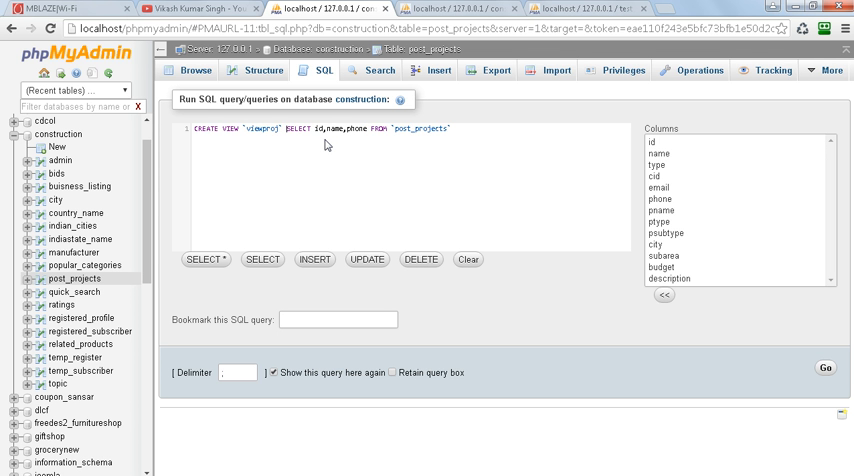
pyautogui.write('AS')
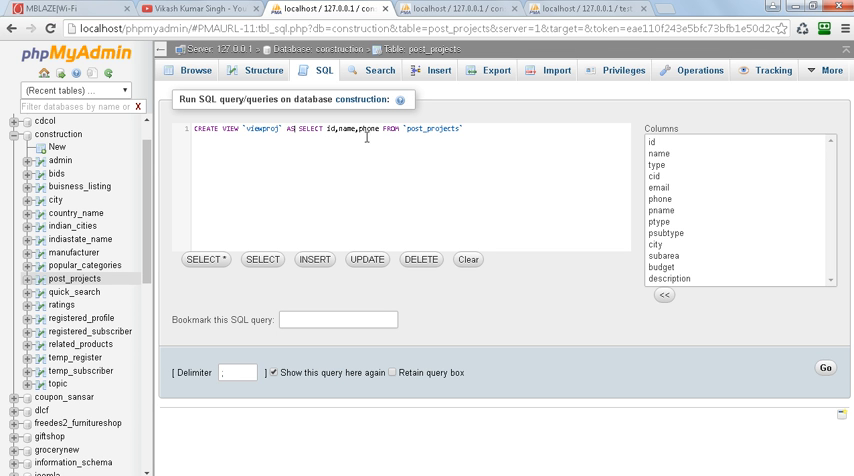
pyautogui.moveTo(449, 139)
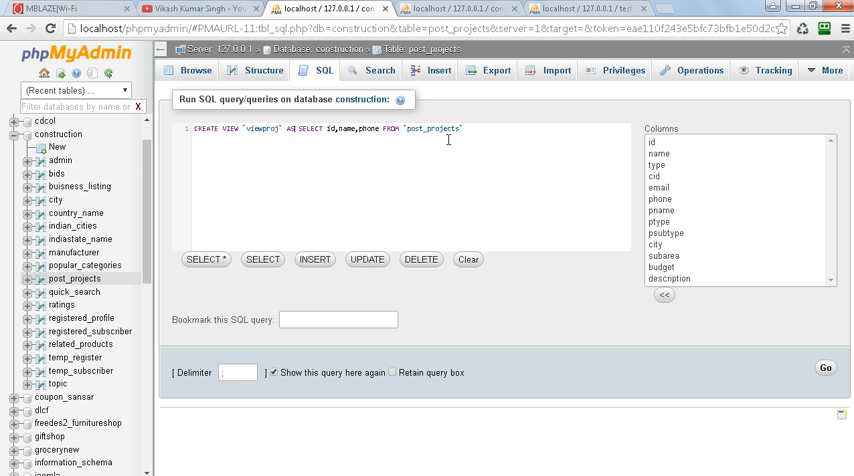
pyautogui.moveTo(762, 361)
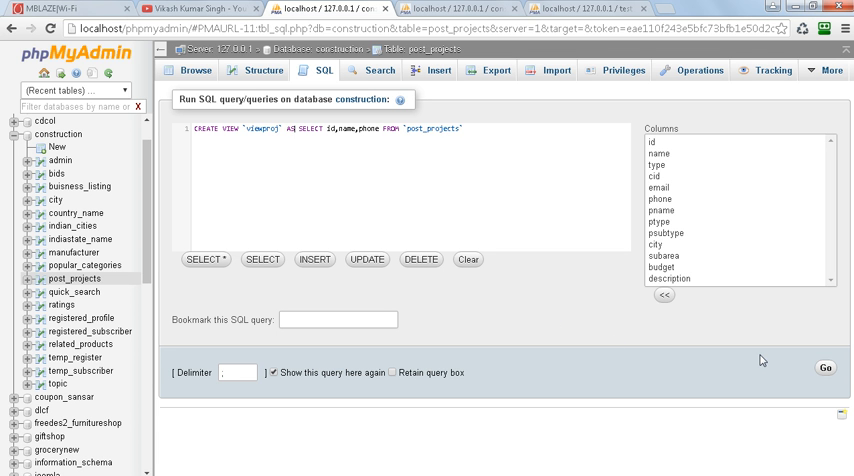
# Step: Run the CREATE VIEW statement and expand Views under the construction database
pyautogui.click(824, 368)
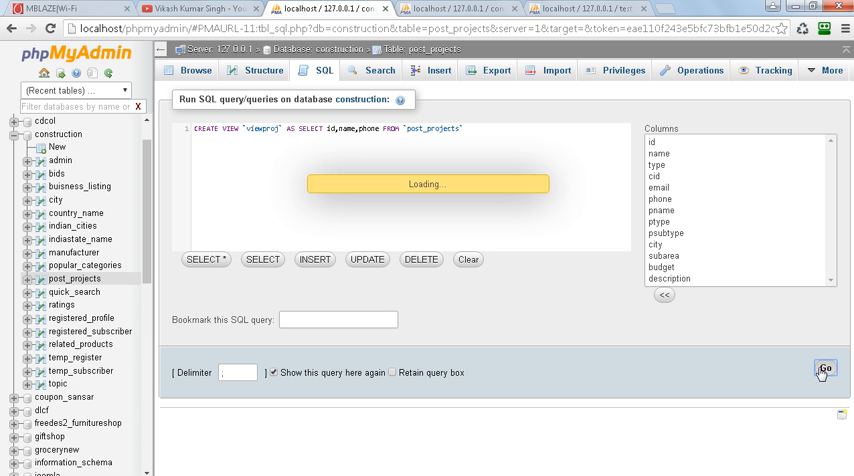
pyautogui.click(823, 371)
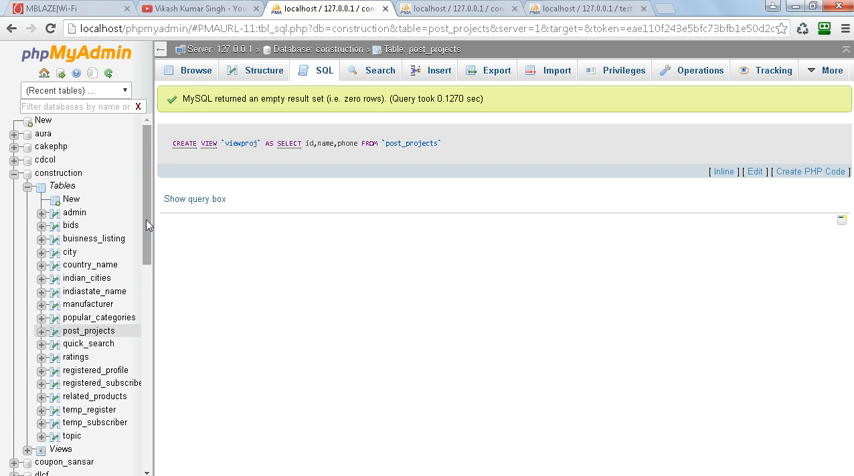
pyautogui.scroll(-3)
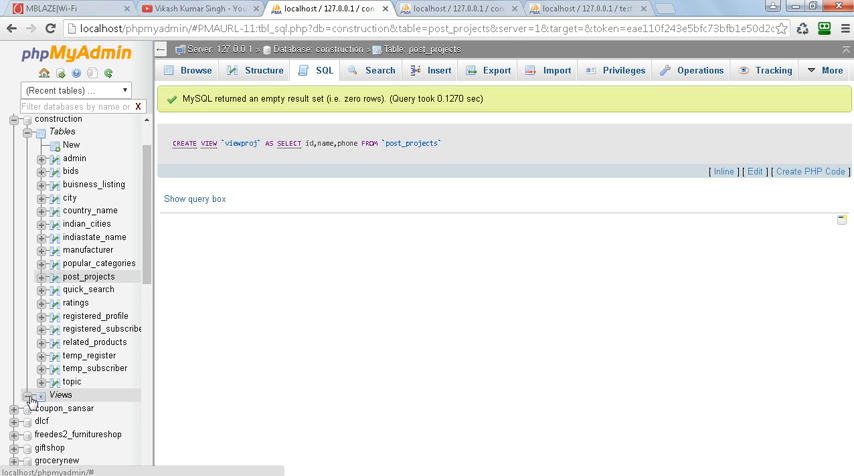
pyautogui.click(32, 394)
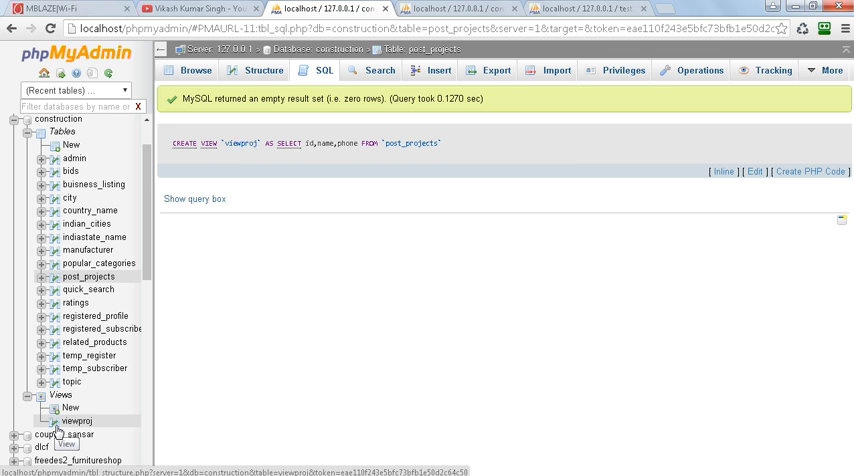
# Step: Browse viewproj to see its id, name and phone rows
pyautogui.click(78, 421)
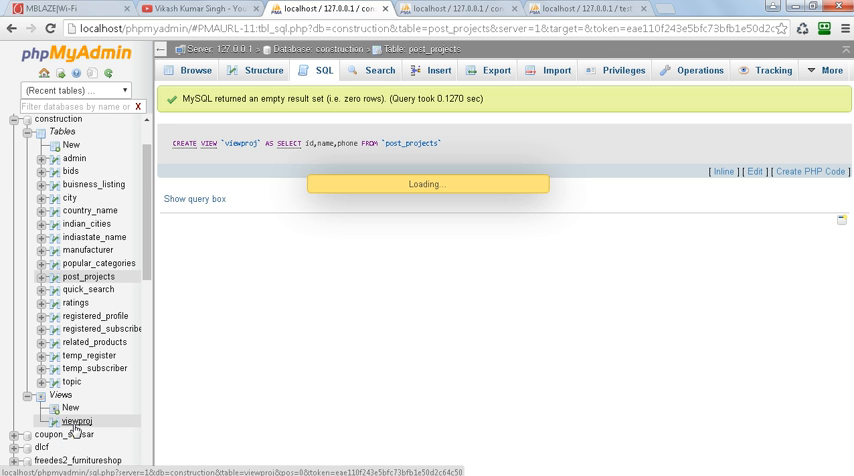
pyautogui.click(77, 421)
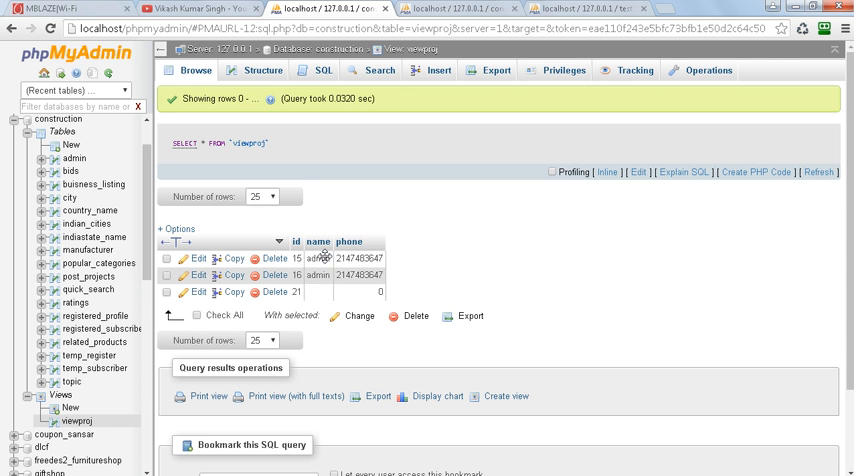
pyautogui.moveTo(318, 256)
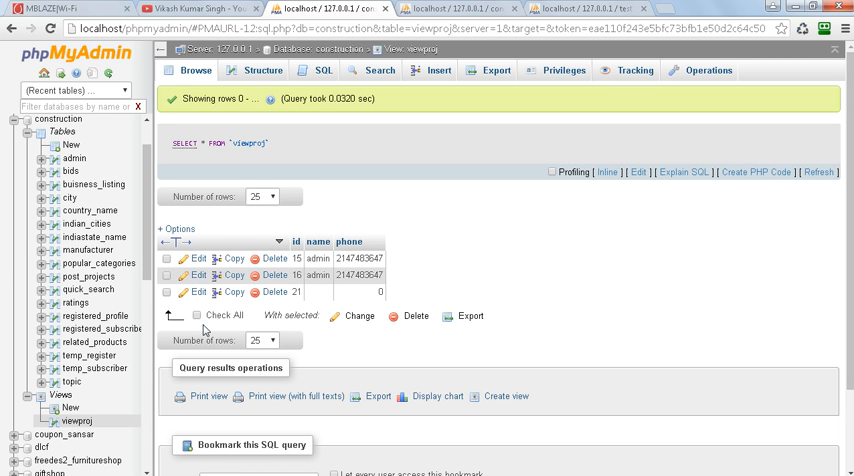
pyautogui.moveTo(146, 393)
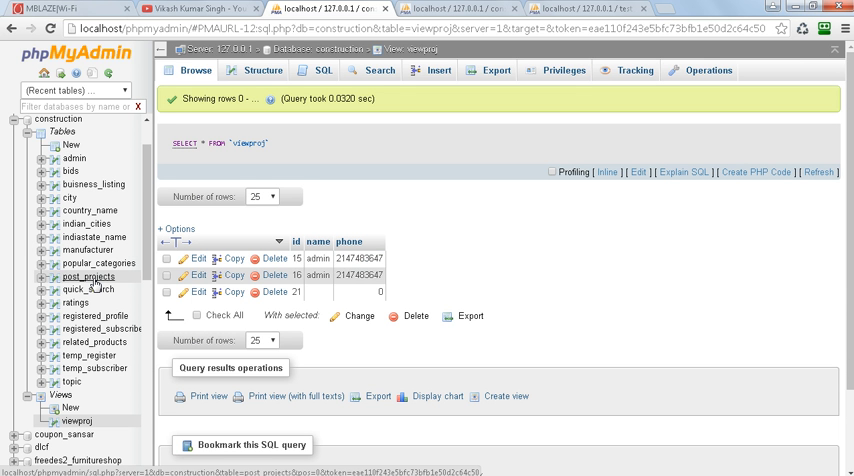
pyautogui.moveTo(88, 289)
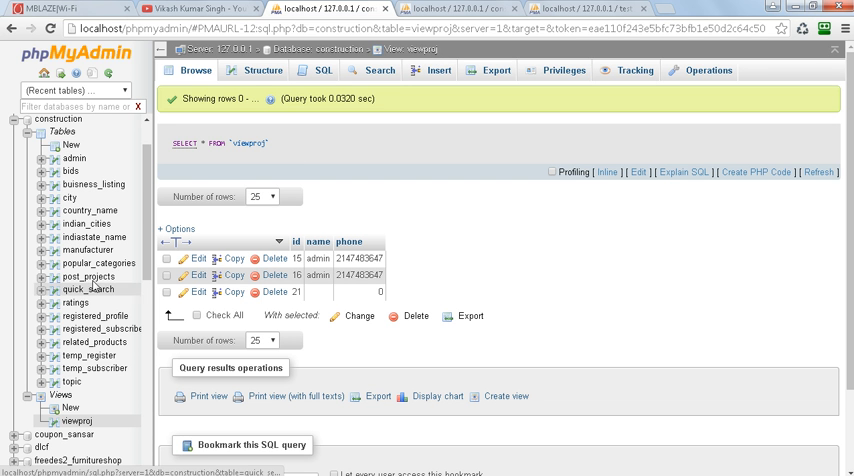
pyautogui.moveTo(90, 277)
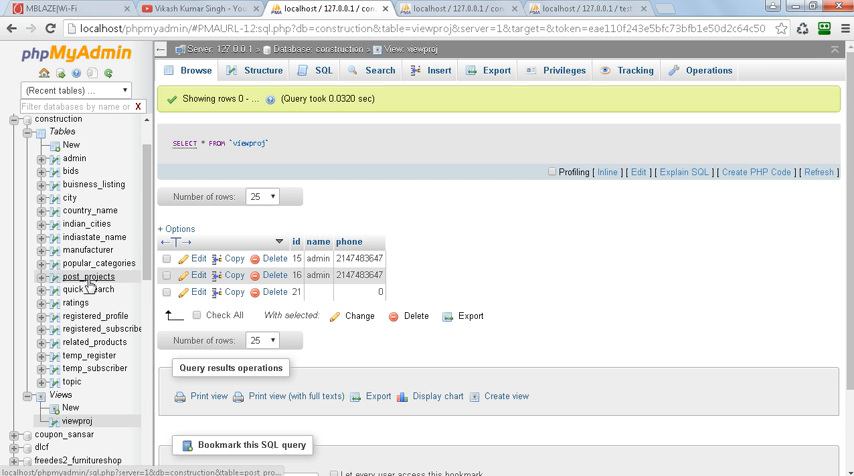
# Step: Draft CREATE VIEW `viewname` AS SELECT * FROM `post_projects` WHERE 1 in post_projects' SQL editor
pyautogui.click(89, 276)
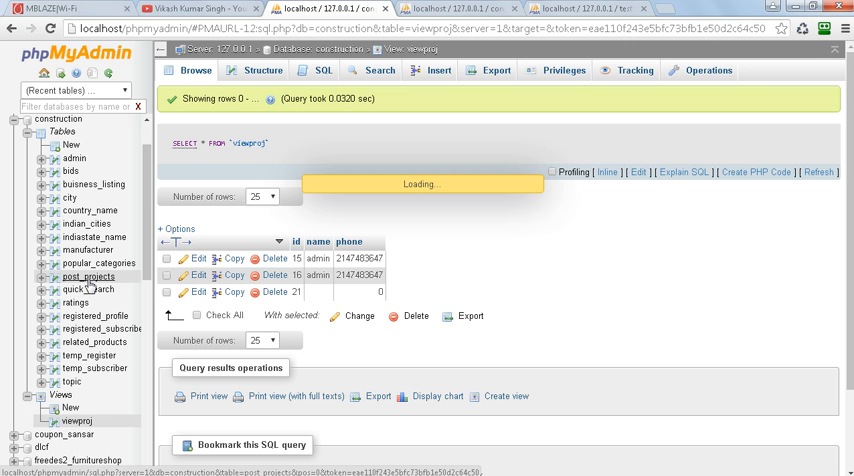
pyautogui.click(88, 276)
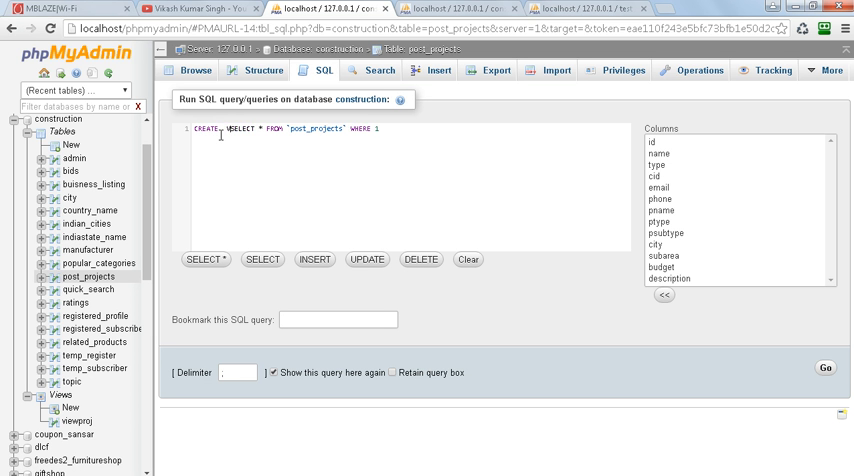
pyautogui.write('VIEW `v')
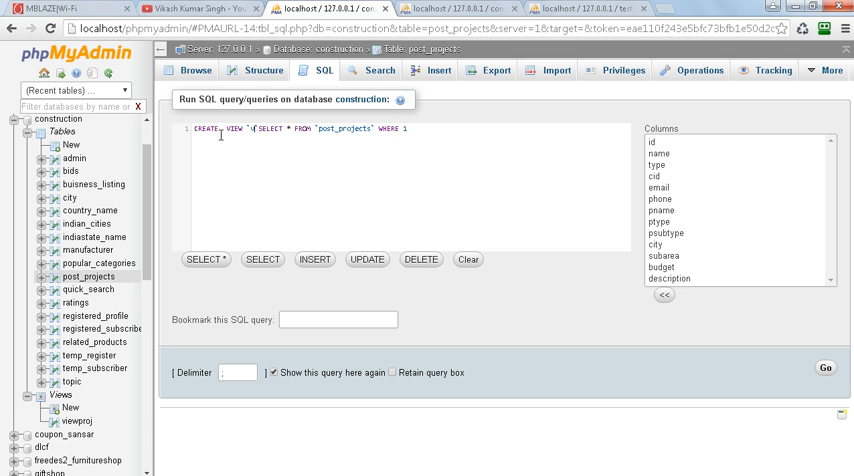
pyautogui.write('iew')
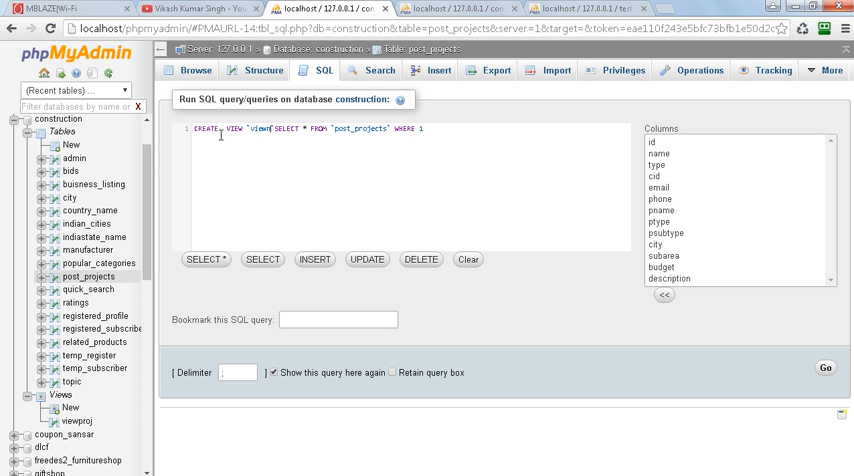
pyautogui.write('name')
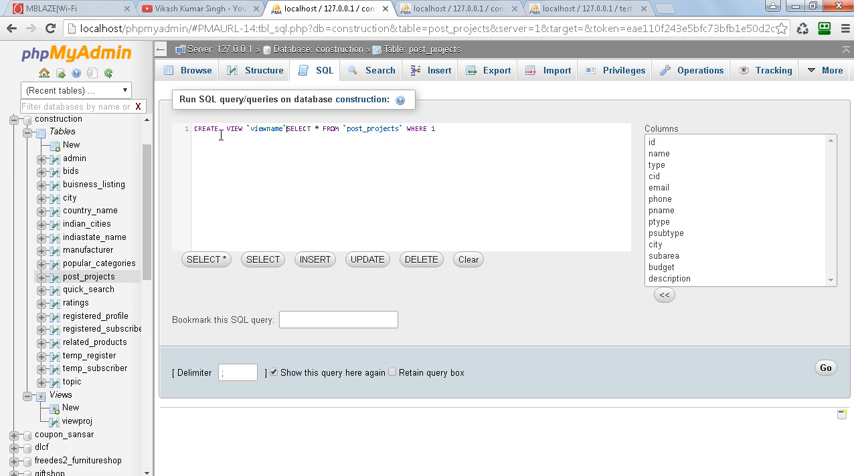
pyautogui.write('AS')
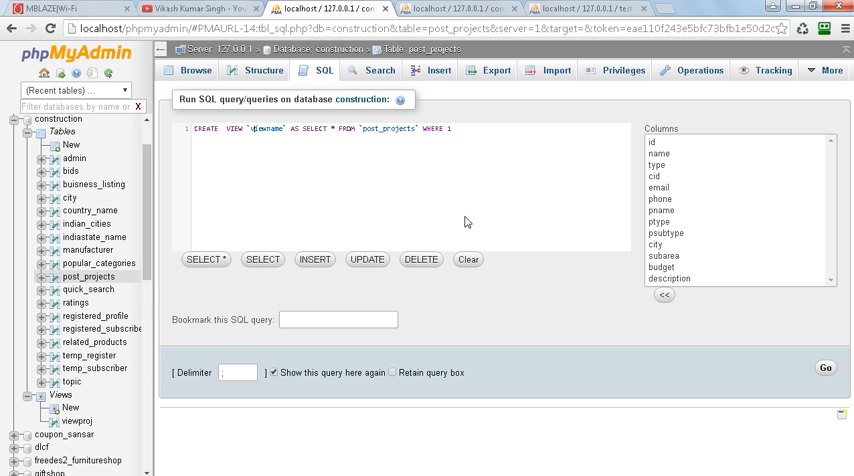
pyautogui.moveTo(559, 271)
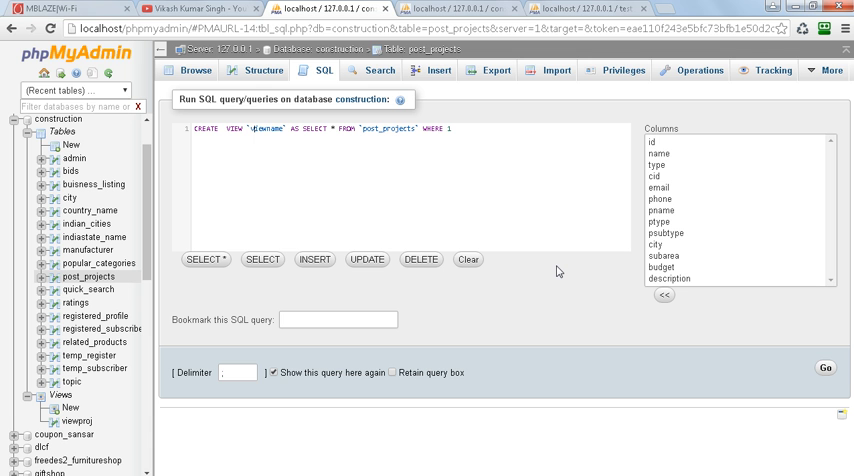